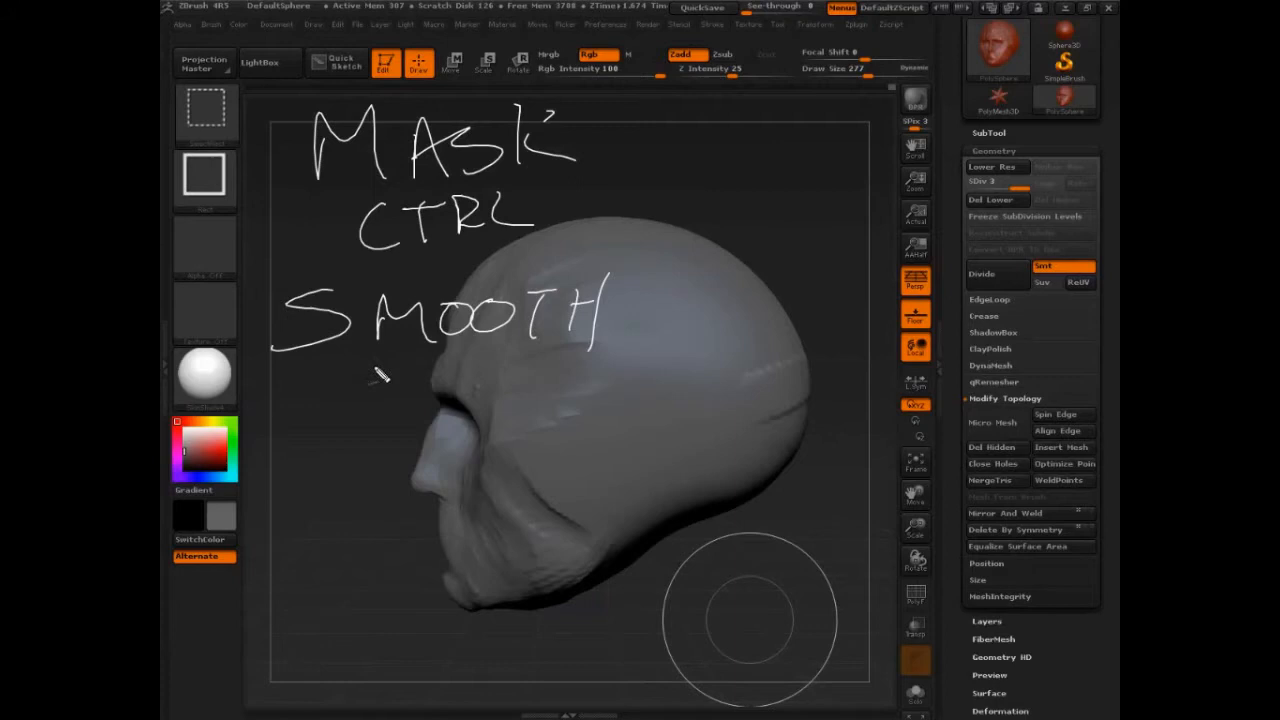
# - Paint a Ctrl-mask oval over the ear location on the side of the skull and turn the head to check it
pyautogui.moveTo(370, 396); pyautogui.dragTo(444, 370)
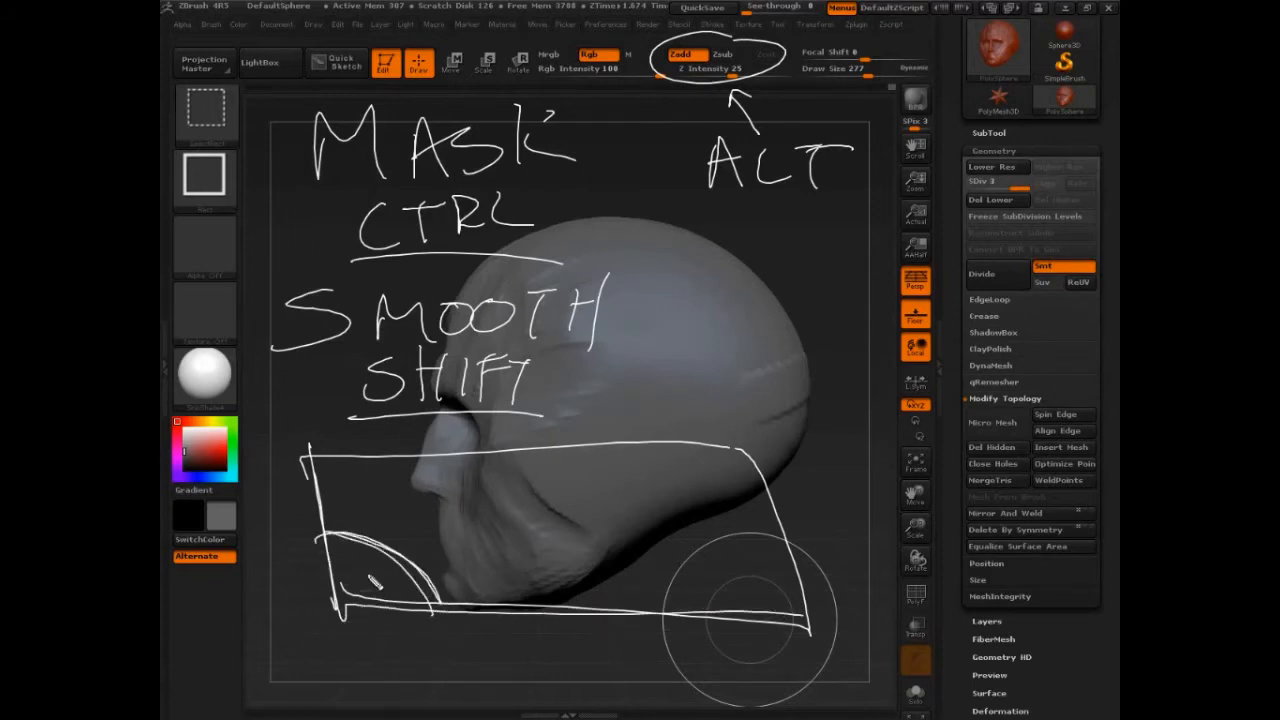
pyautogui.moveTo(340, 556); pyautogui.dragTo(450, 616)
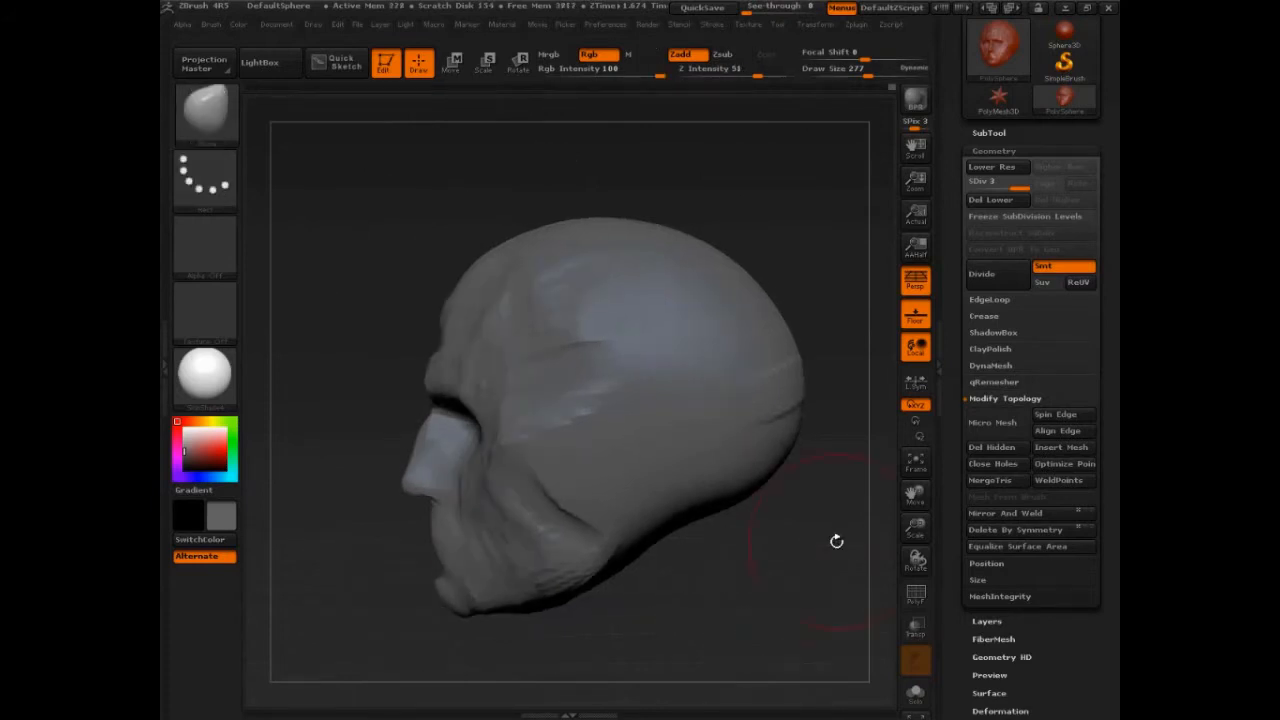
pyautogui.moveTo(836, 540); pyautogui.dragTo(732, 588)
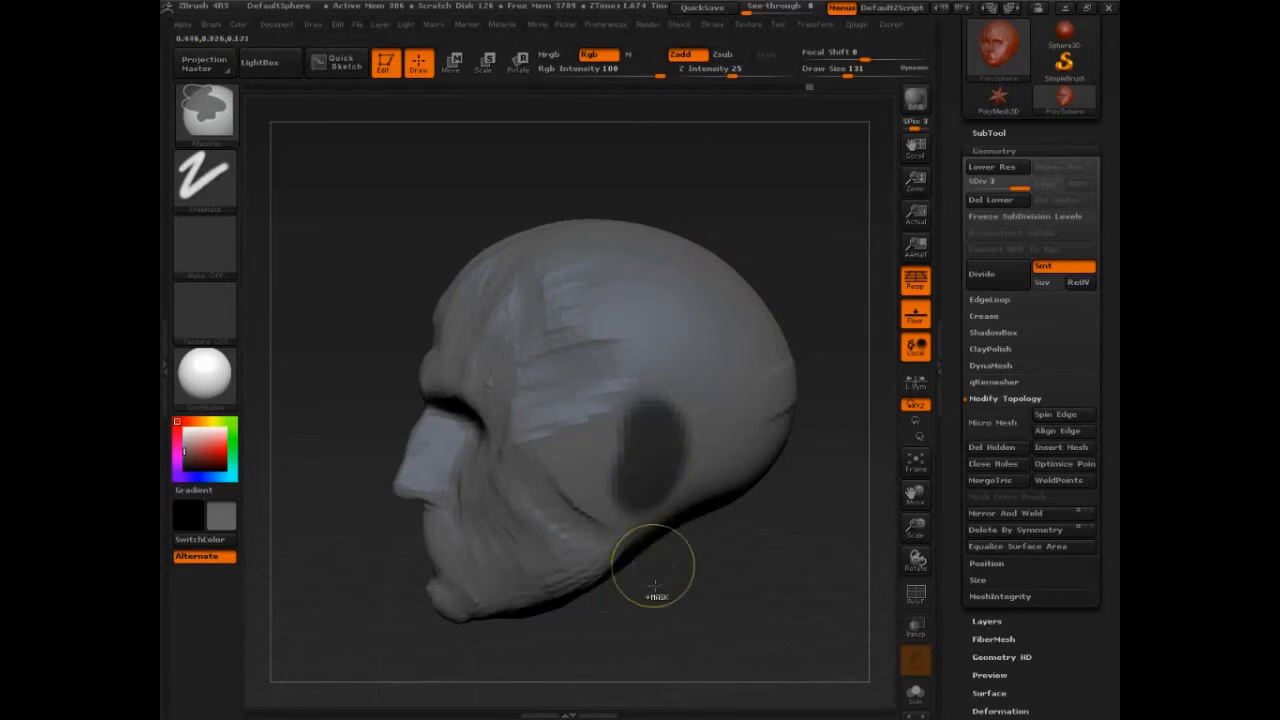
pyautogui.moveTo(708, 610)
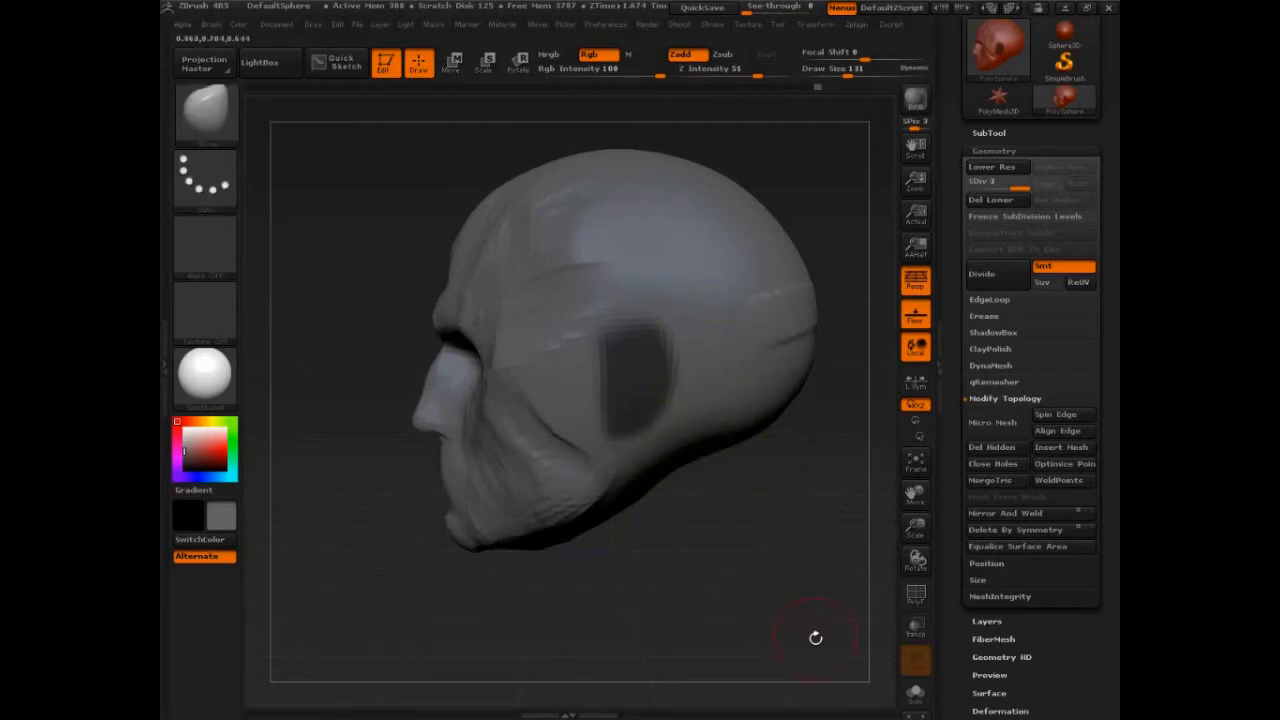
pyautogui.moveTo(816, 638); pyautogui.dragTo(792, 492)
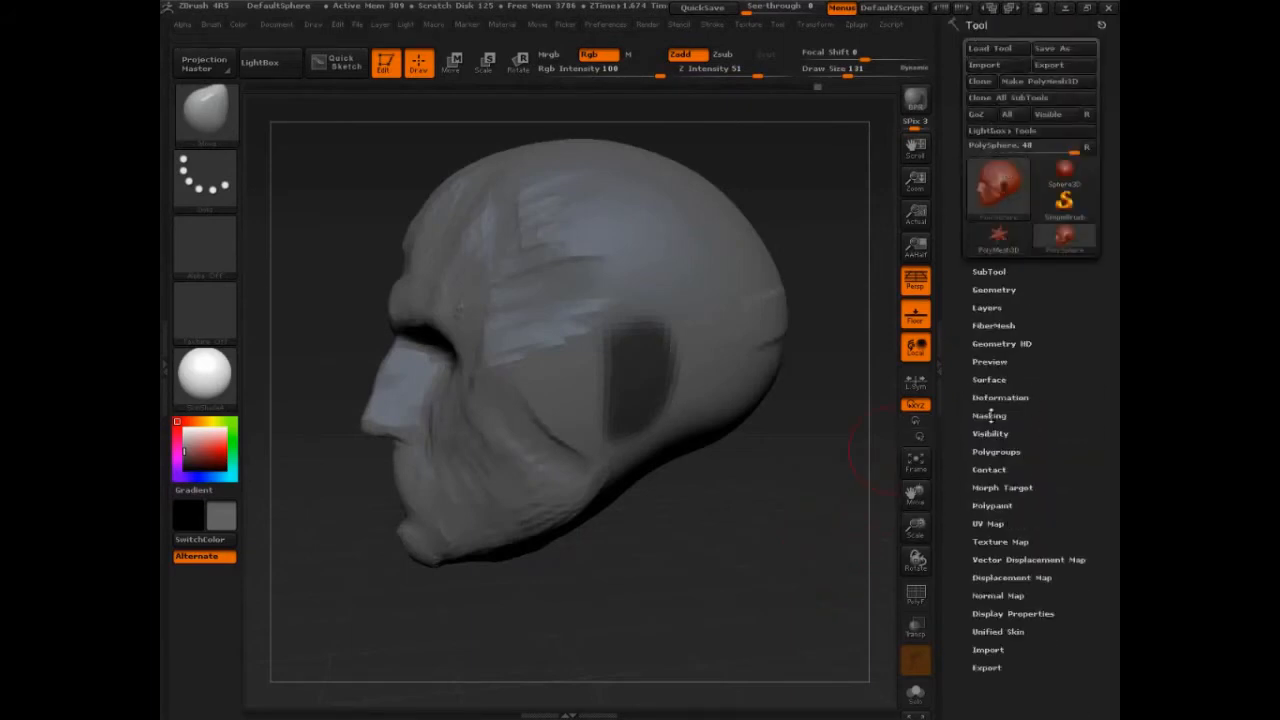
# - Use Tool > Masking > Inverse so the whole head is protected and only the ear oval stays free
pyautogui.click(988, 414)
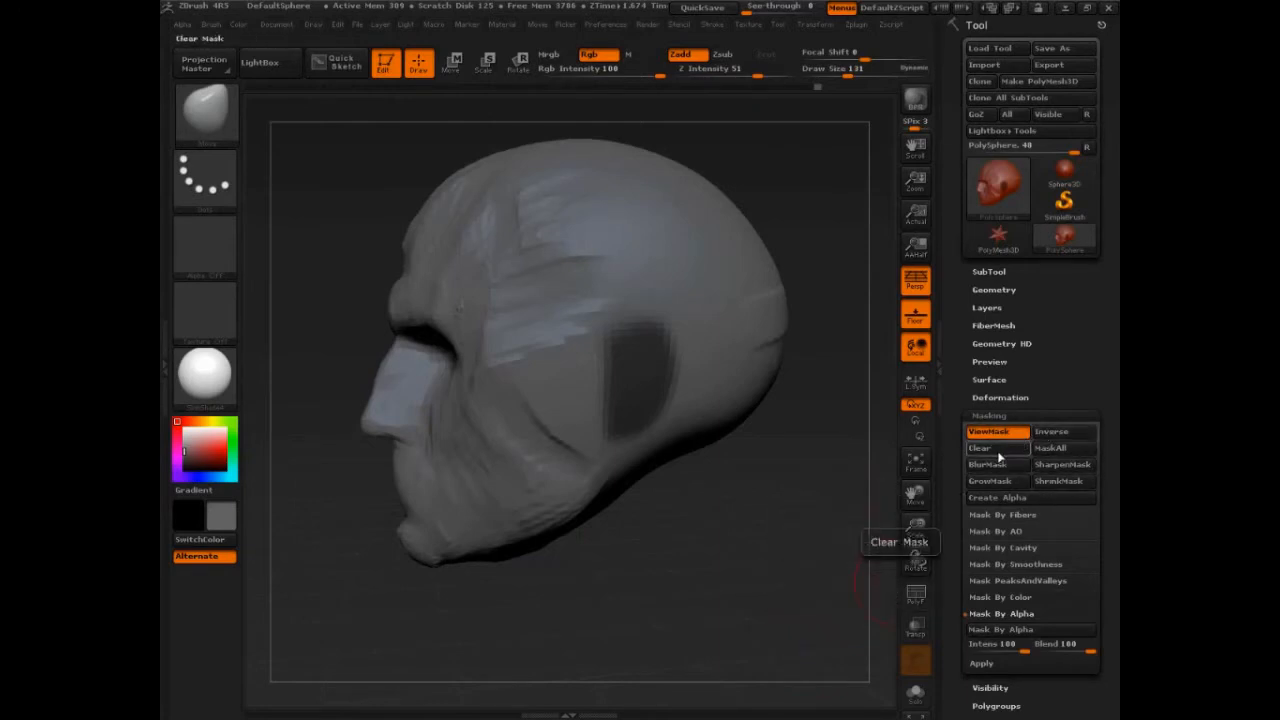
pyautogui.click(980, 448)
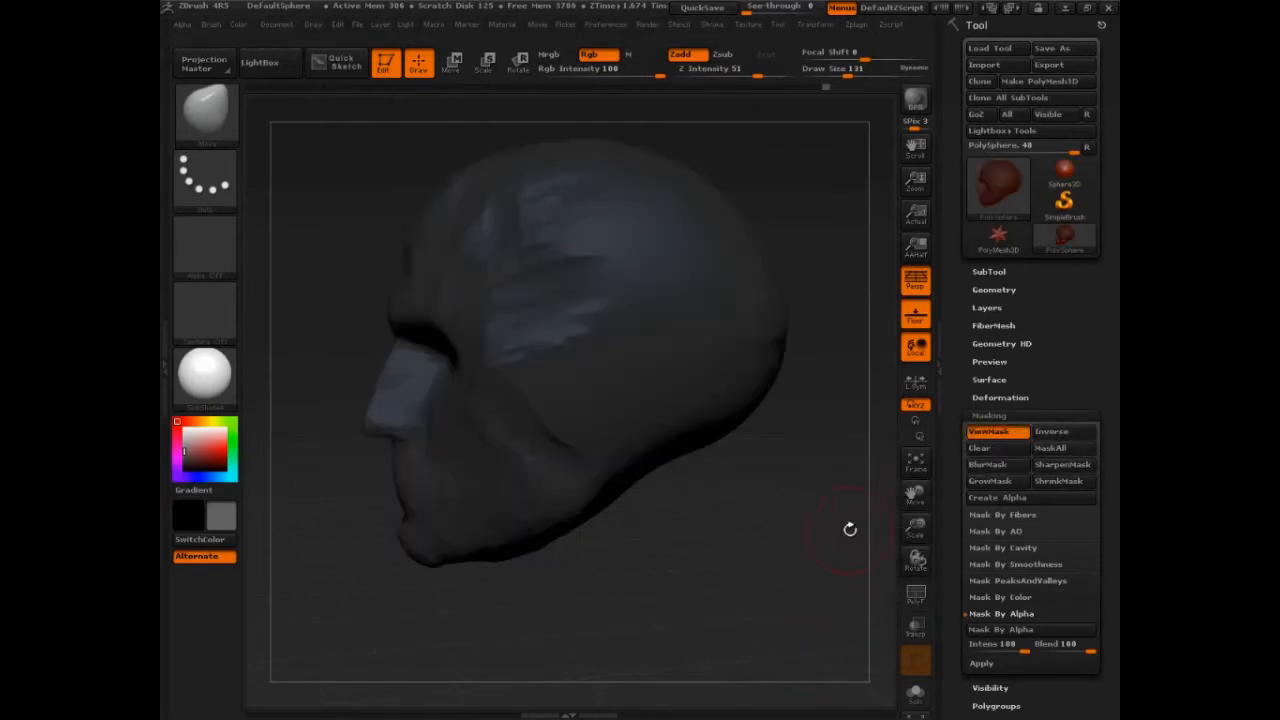
pyautogui.click(978, 448)
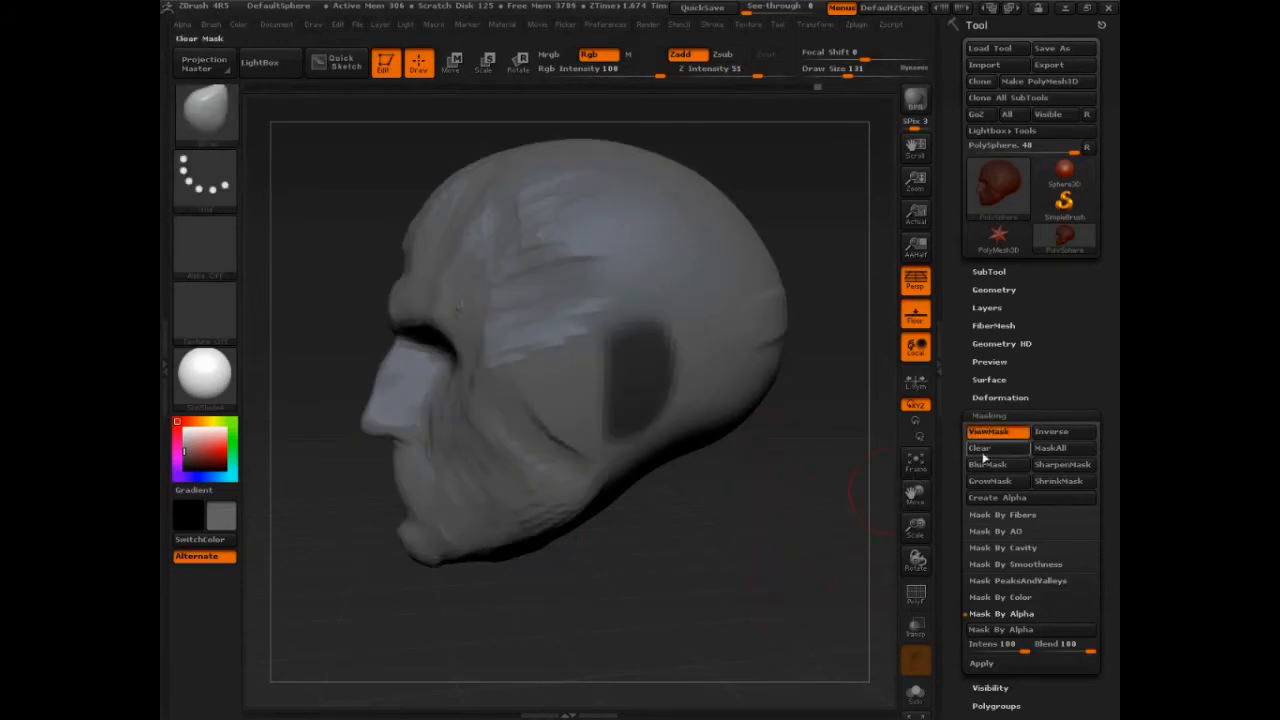
pyautogui.click(980, 448)
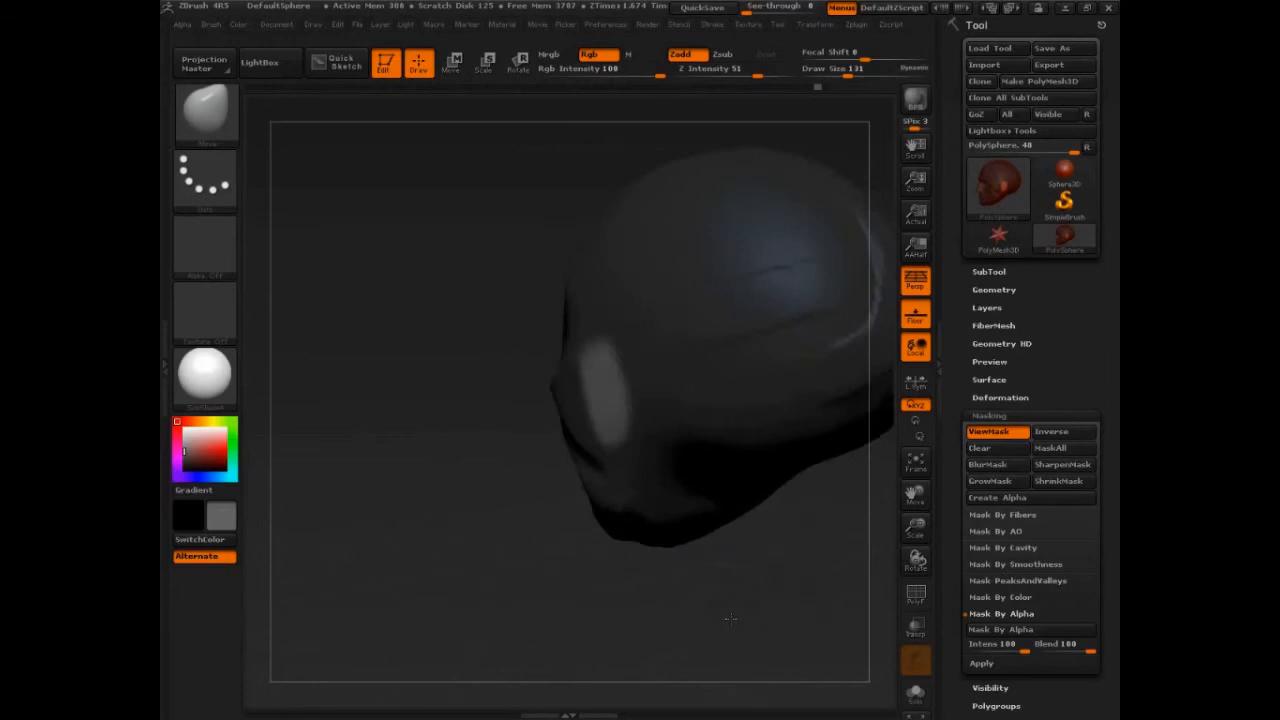
# - Pull the unmasked ear oval outward with the Move brush into a raised block, clear the mask and refine it
pyautogui.moveTo(730, 620); pyautogui.dragTo(490, 410)
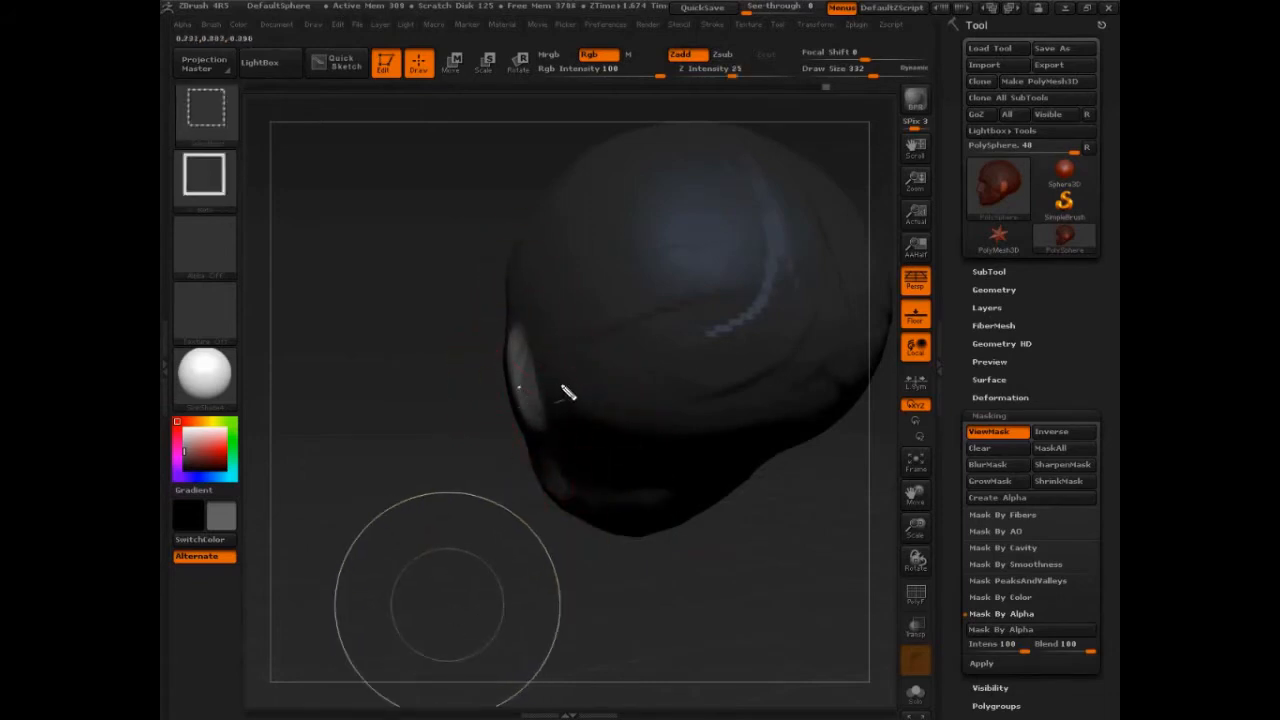
pyautogui.moveTo(564, 390); pyautogui.dragTo(380, 404)
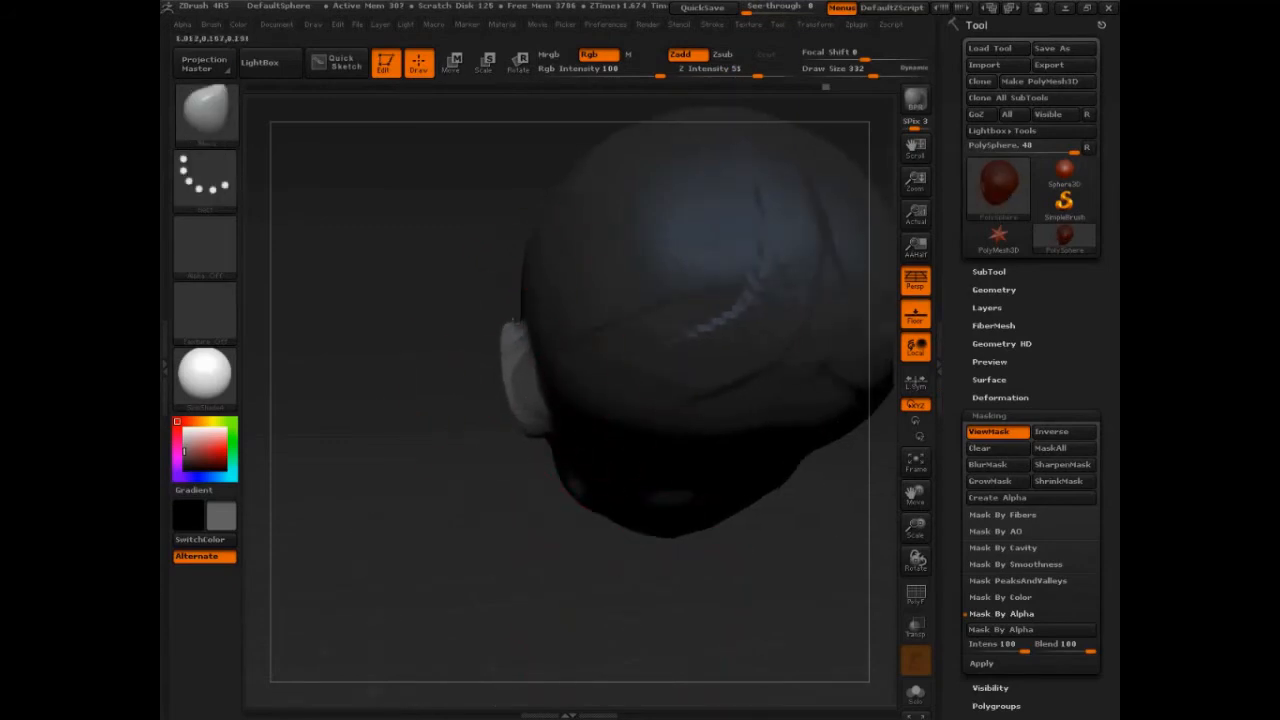
pyautogui.moveTo(700, 300); pyautogui.dragTo(640, 470)
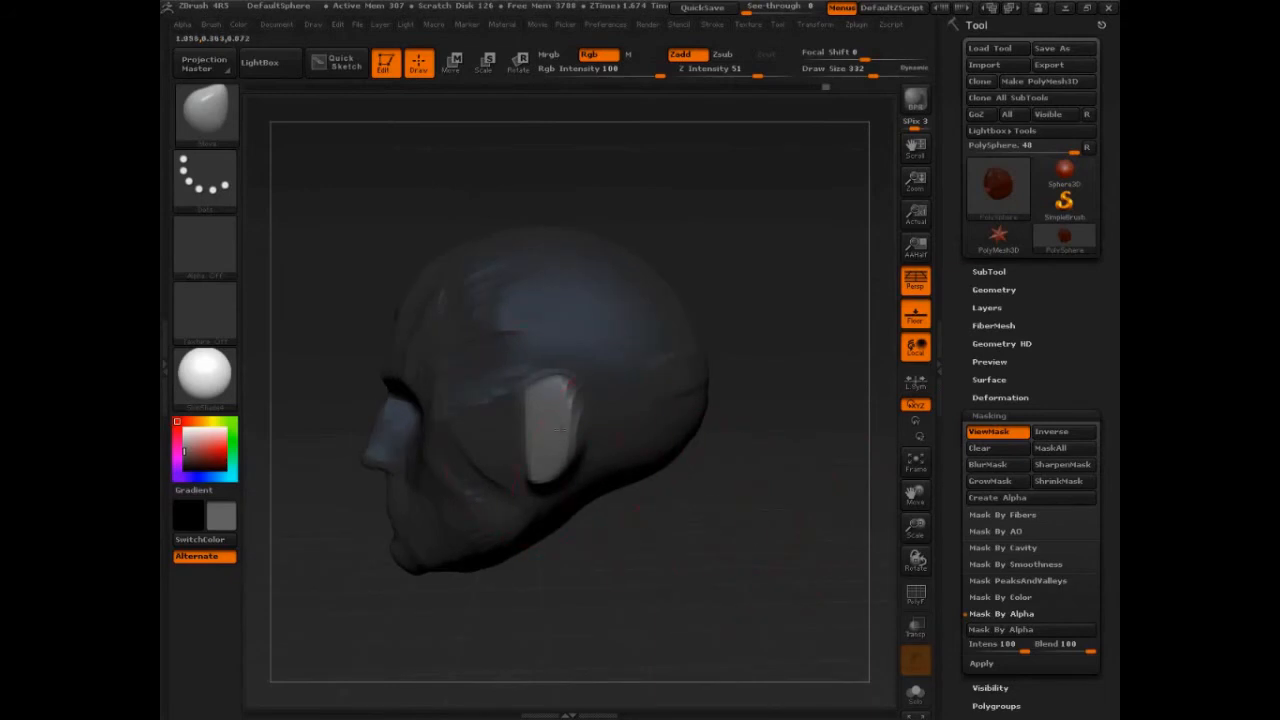
pyautogui.click(1052, 432)
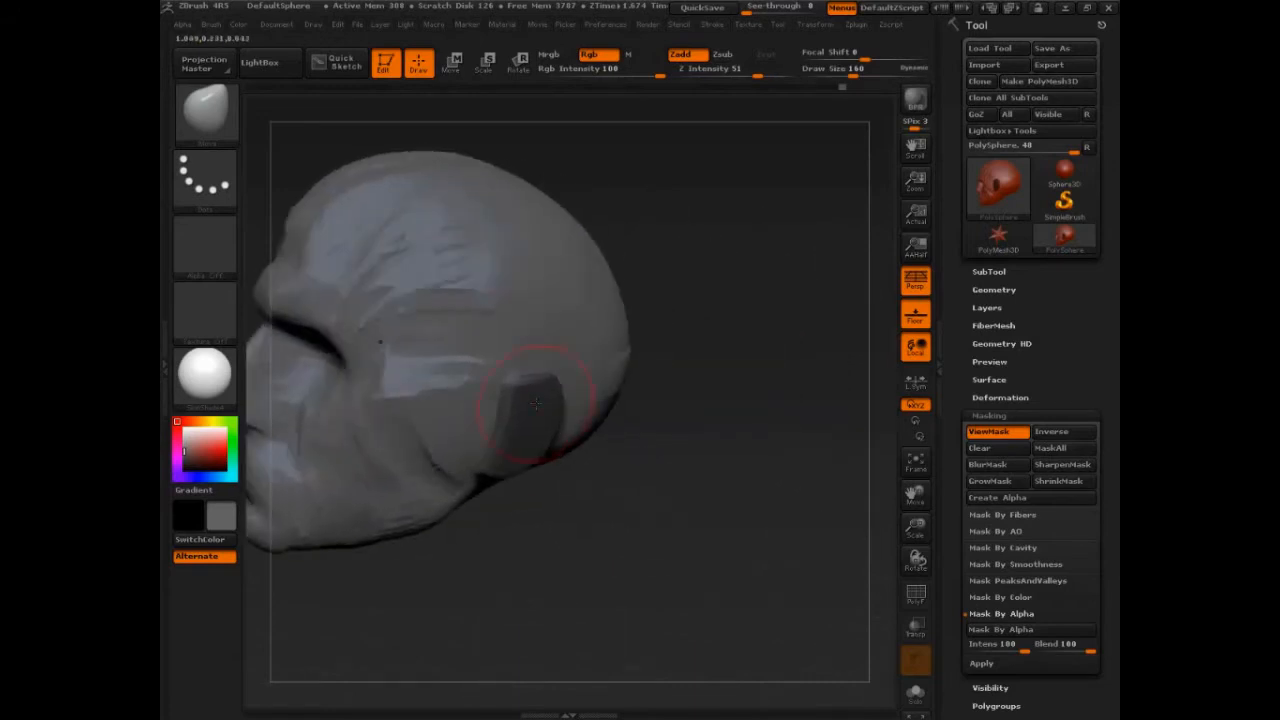
pyautogui.moveTo(536, 404); pyautogui.dragTo(548, 504)
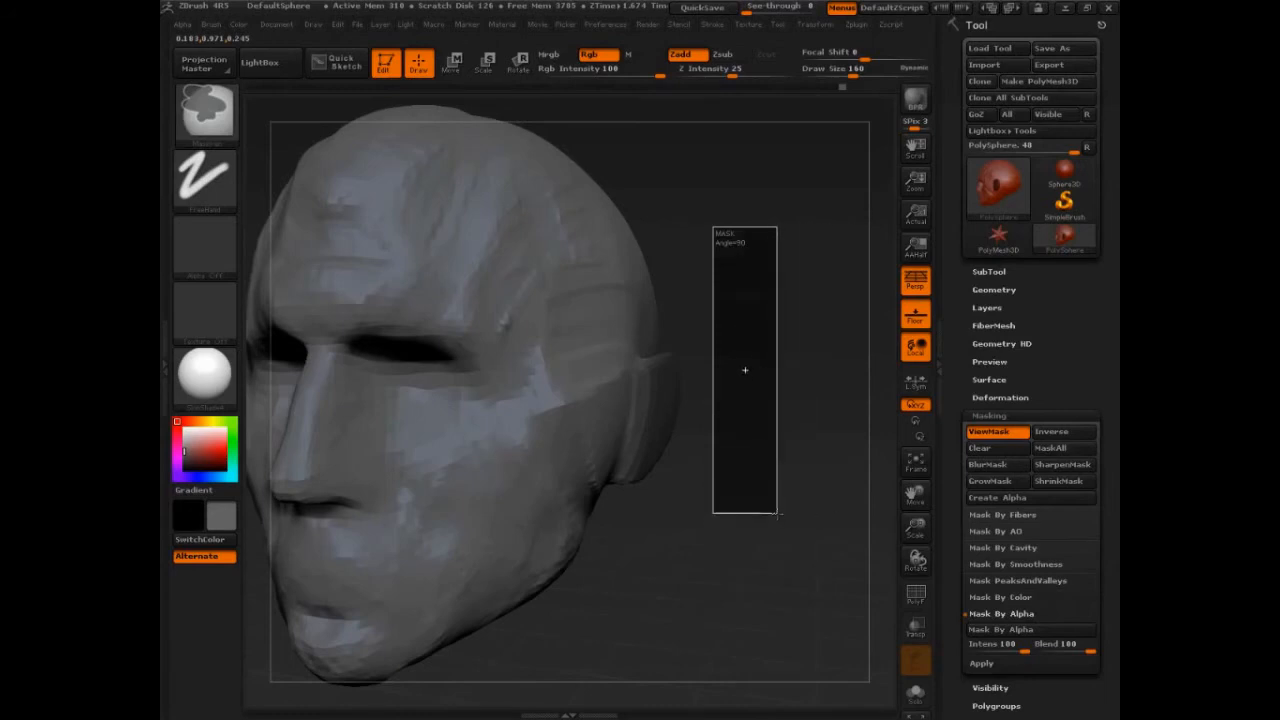
# - Switch brushes and carve a hollow bowl with a curled rim into the raised ear block
pyautogui.click(980, 448)
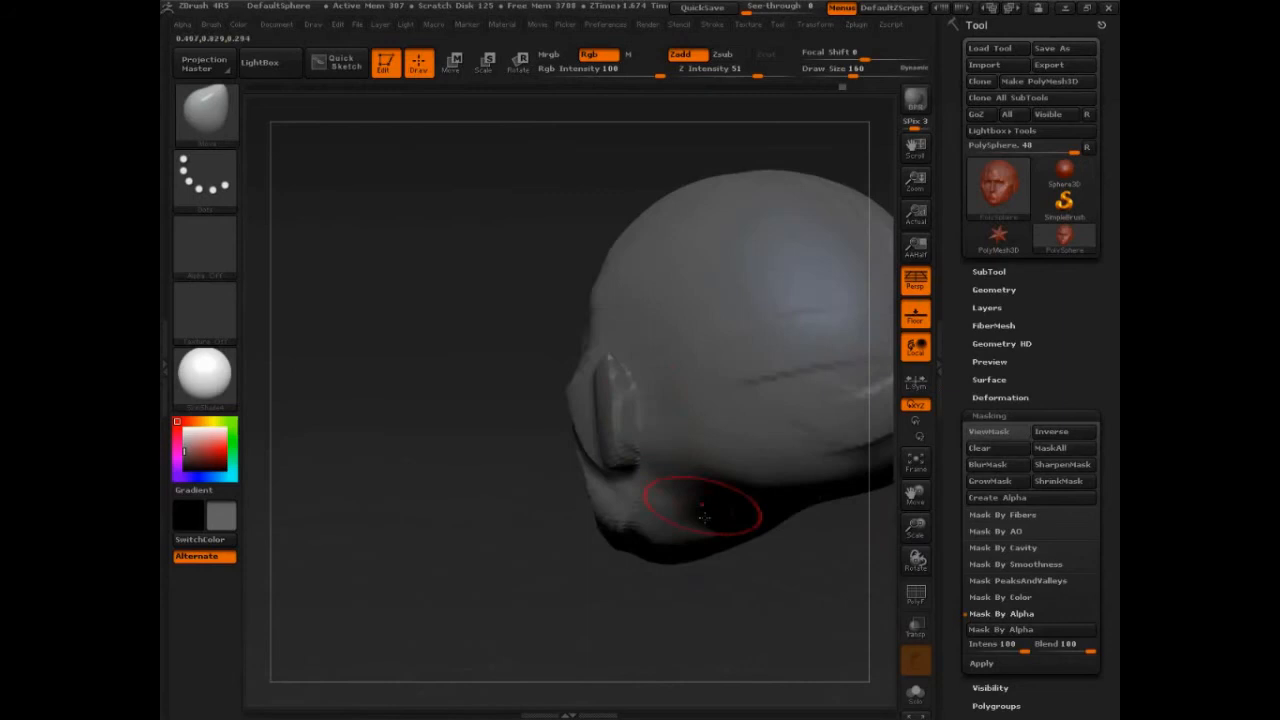
pyautogui.moveTo(700, 516); pyautogui.dragTo(576, 580)
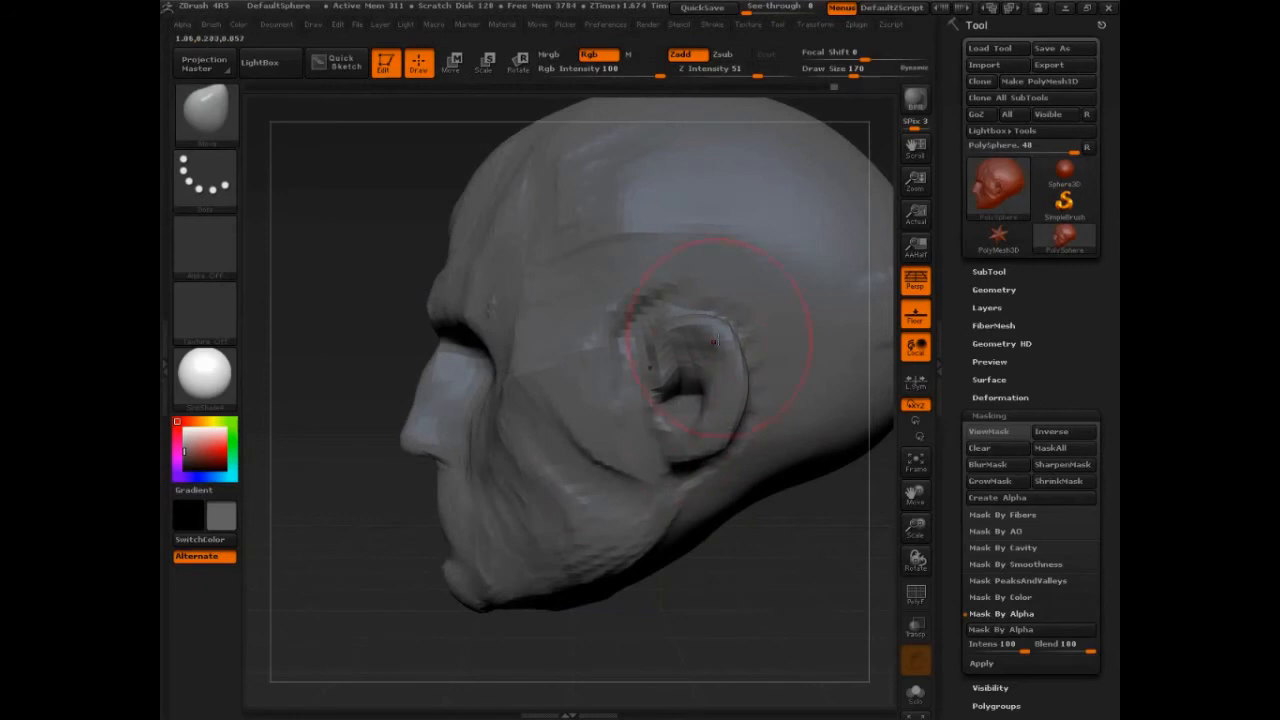
# - Adjust Draw Size and carve the zygomatic arch line from beneath the eye socket back to the ear
pyautogui.moveTo(716, 340); pyautogui.dragTo(696, 424)
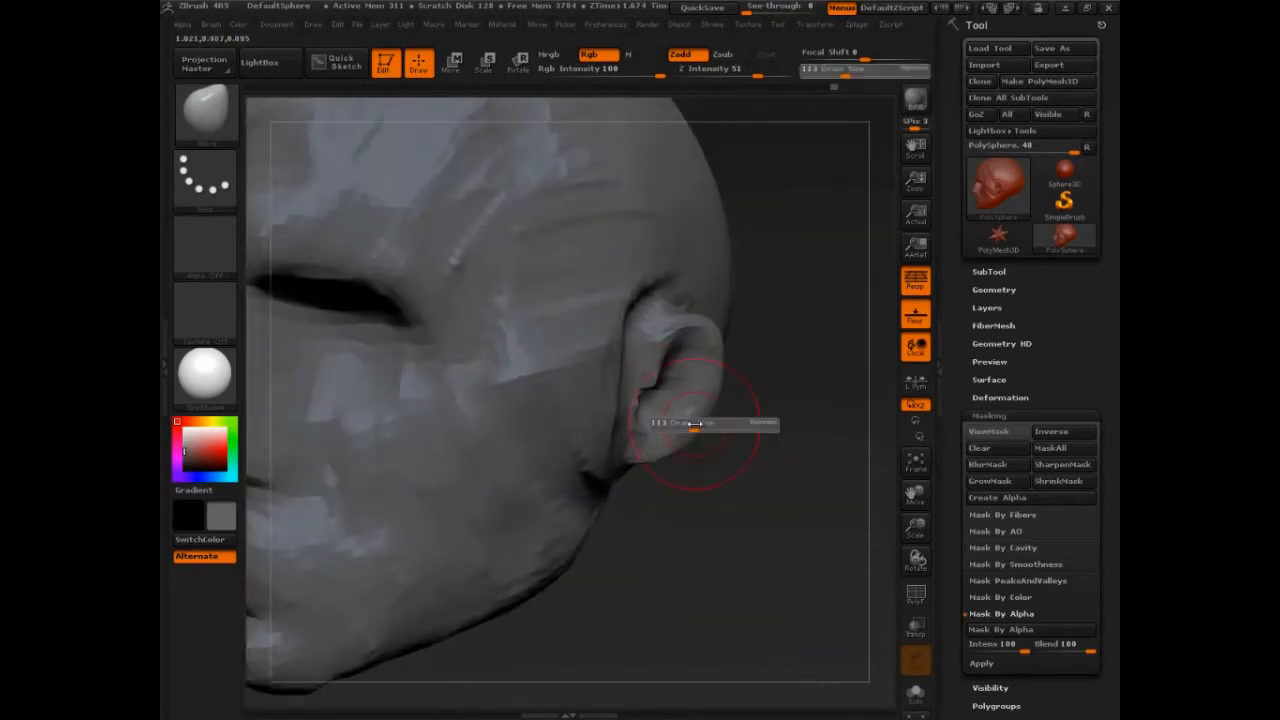
pyautogui.moveTo(700, 420); pyautogui.dragTo(700, 410)
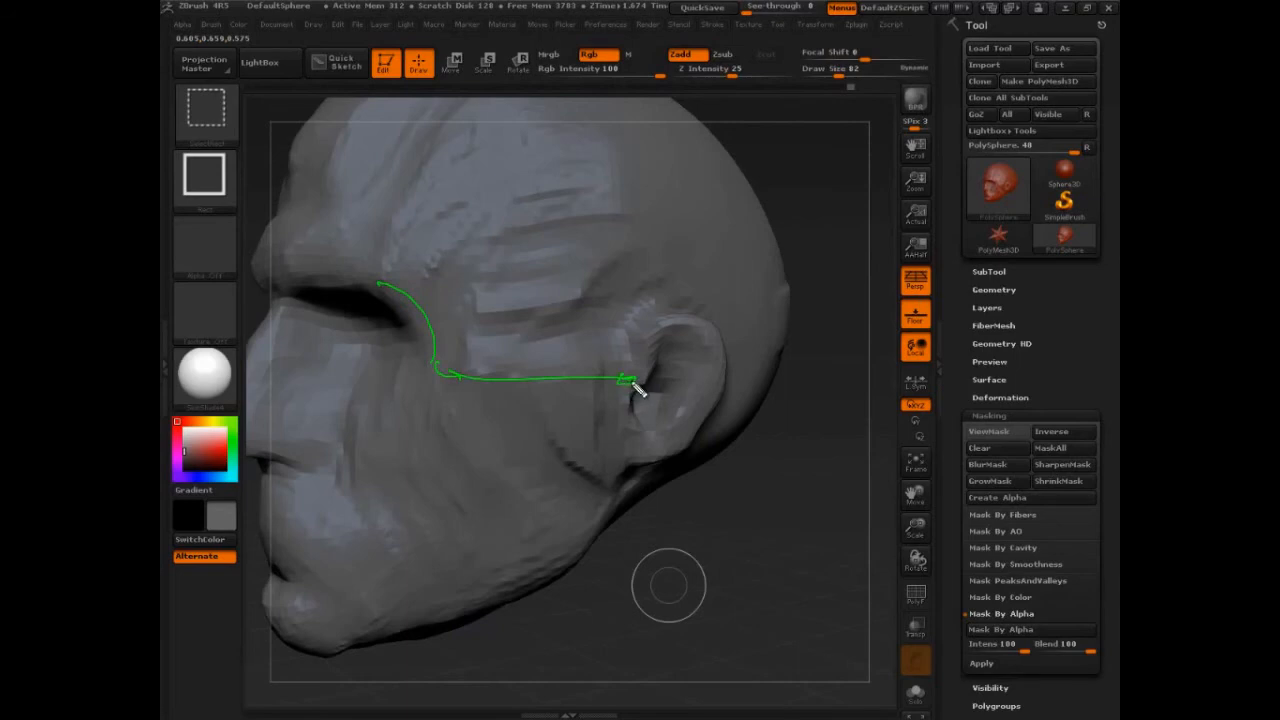
pyautogui.moveTo(624, 380); pyautogui.dragTo(560, 400)
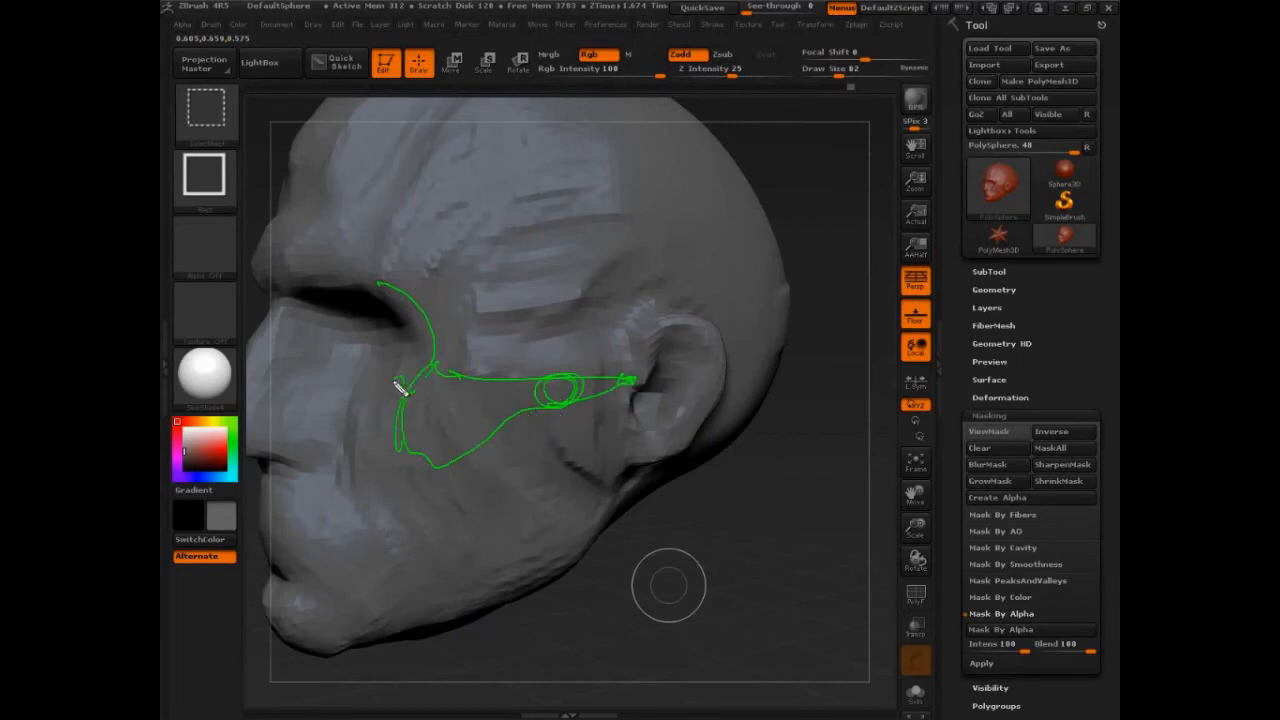
pyautogui.moveTo(400, 400); pyautogui.dragTo(340, 390)
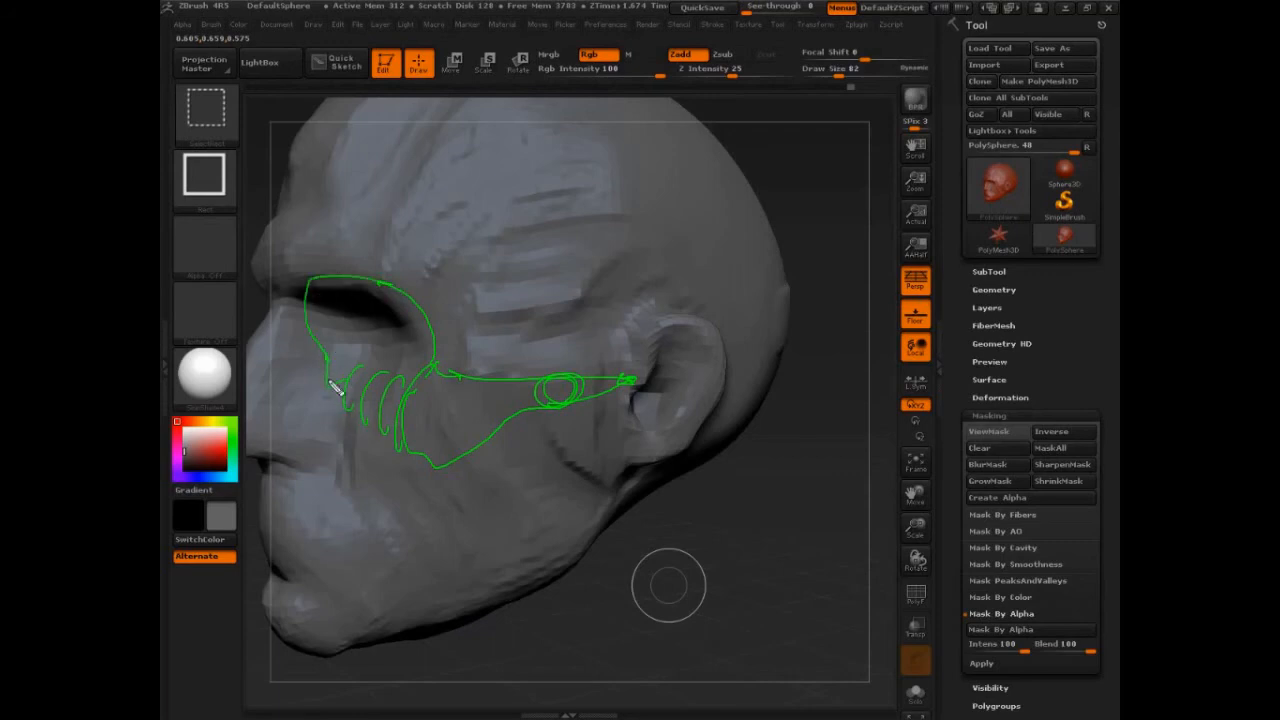
pyautogui.moveTo(336, 390); pyautogui.dragTo(300, 520)
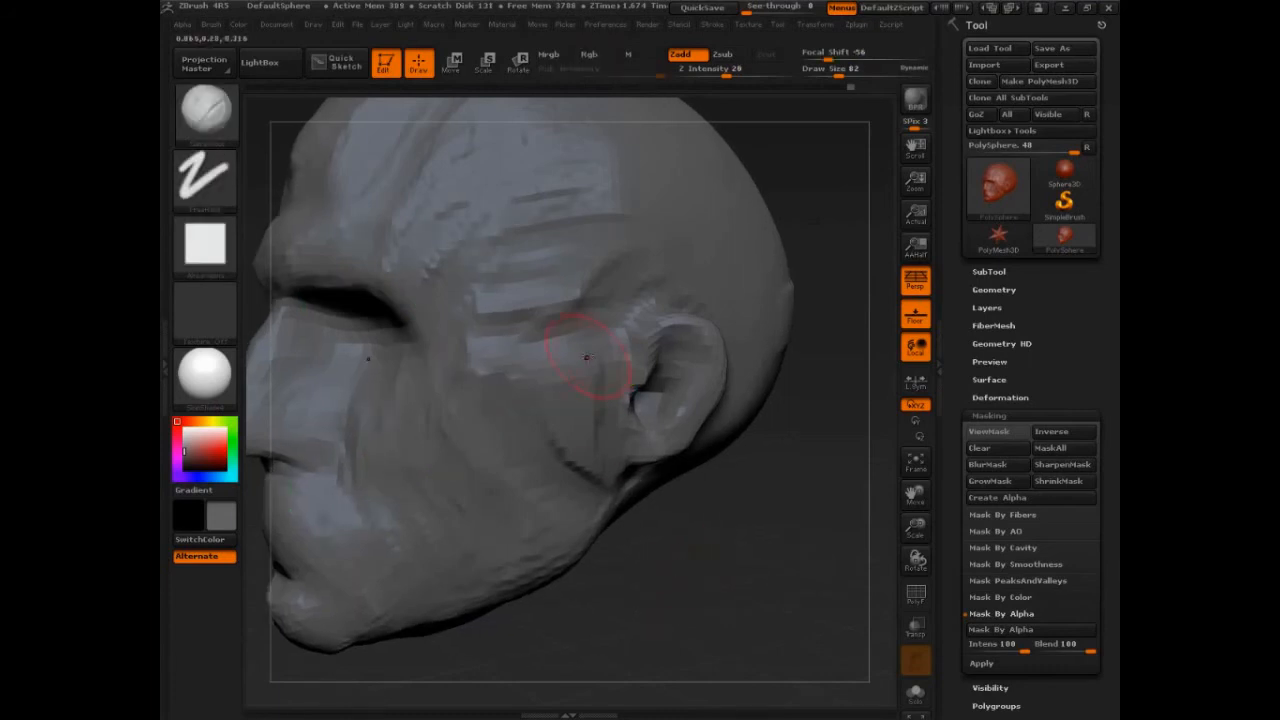
pyautogui.moveTo(588, 358); pyautogui.dragTo(510, 300)
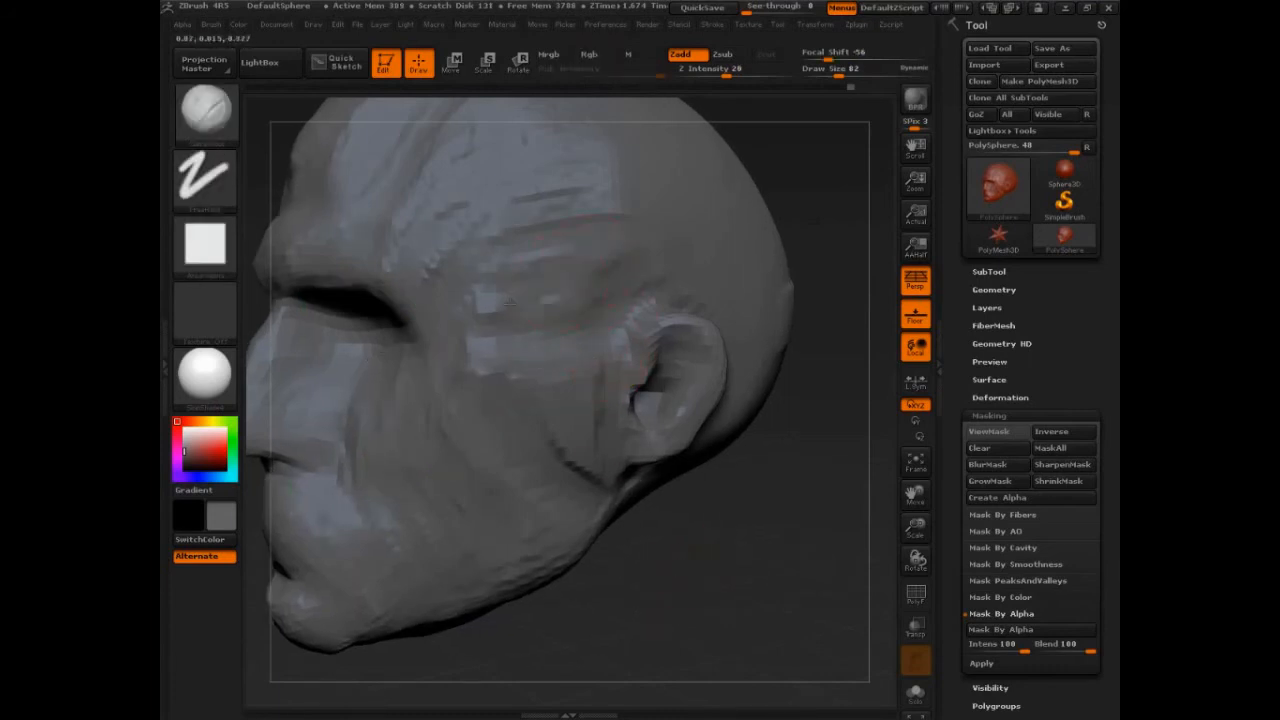
pyautogui.click(482, 212)
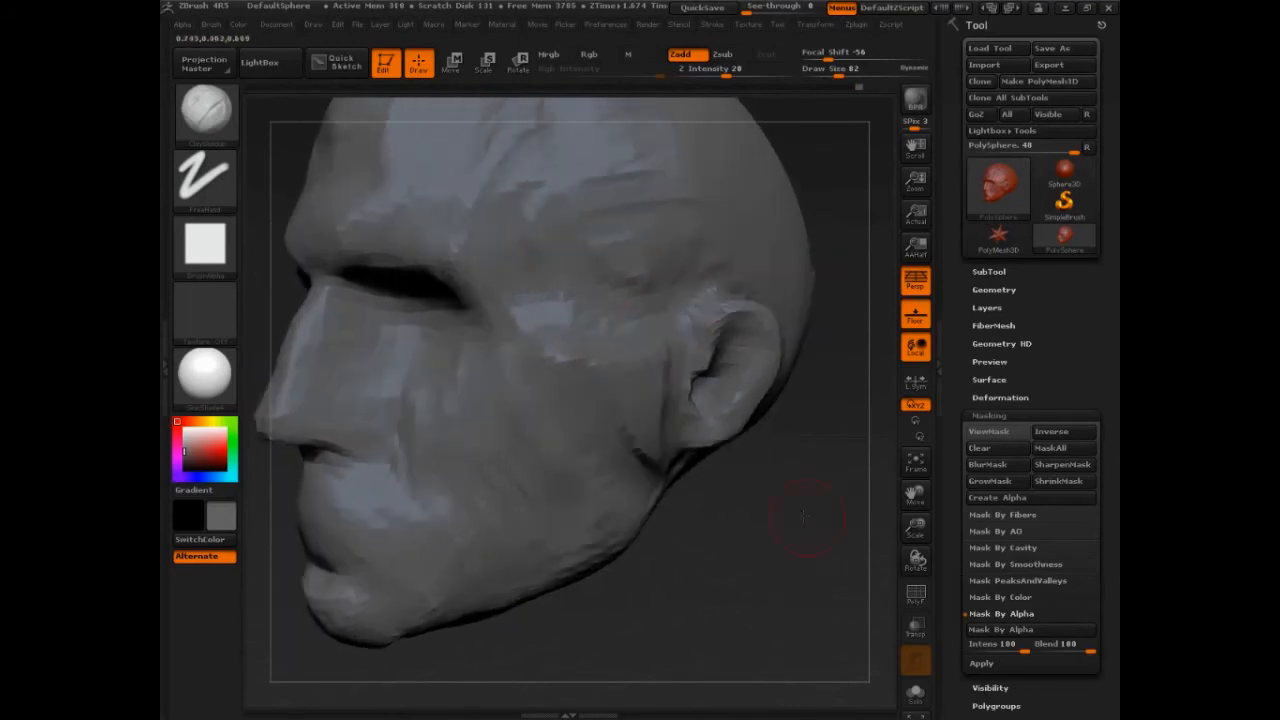
# - Turn to the back of the head and carve the nuchal ridge across the skull base, then return to side view
pyautogui.moveTo(804, 516); pyautogui.dragTo(610, 424)
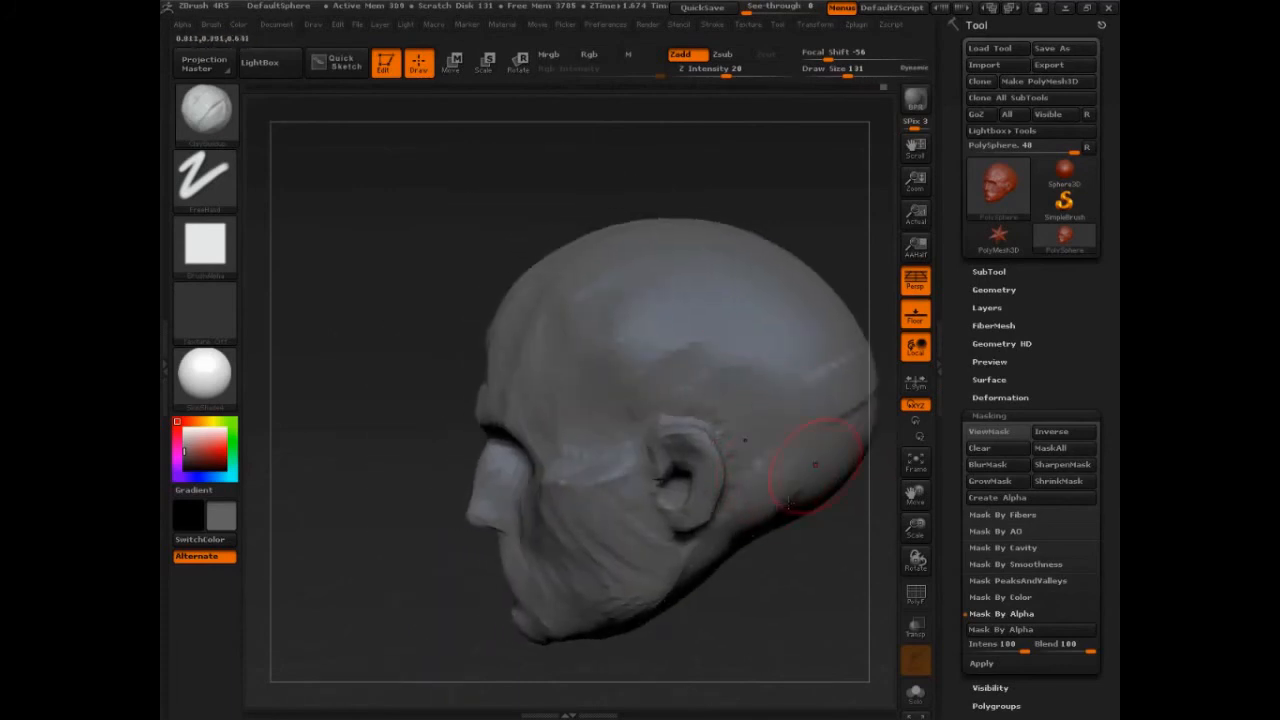
pyautogui.moveTo(816, 464); pyautogui.dragTo(780, 414)
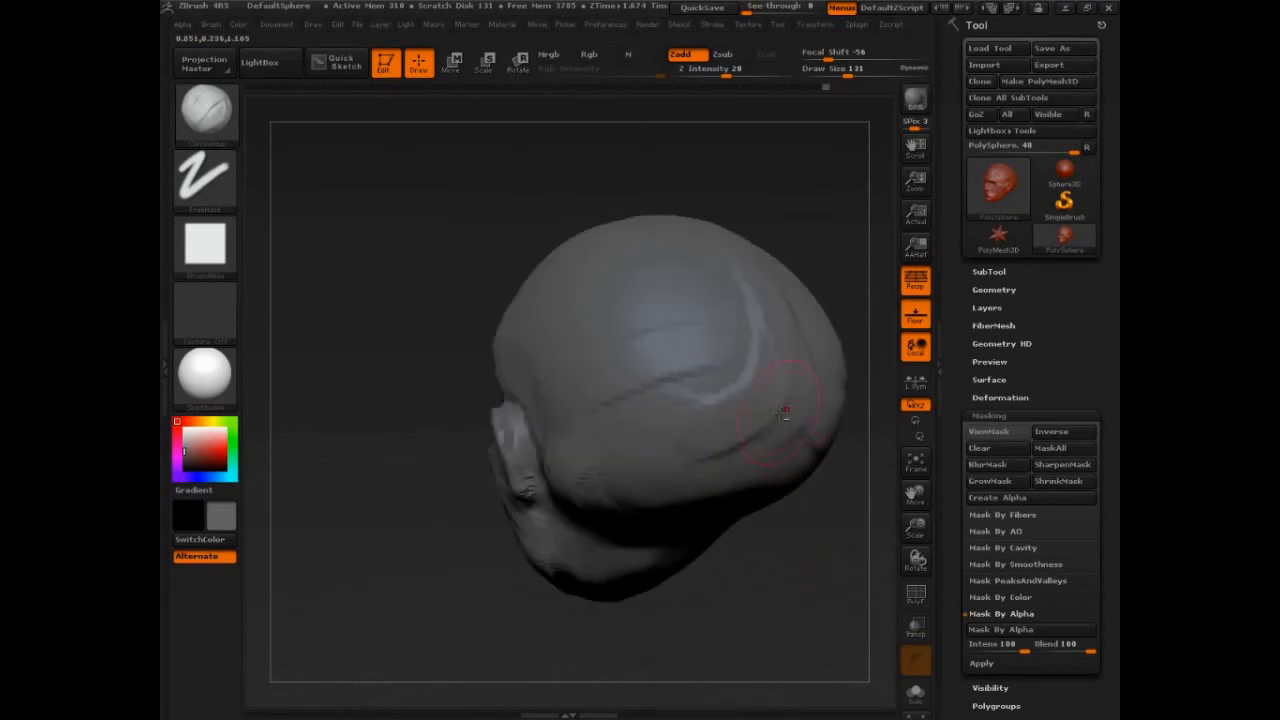
pyautogui.moveTo(780, 414); pyautogui.dragTo(716, 464)
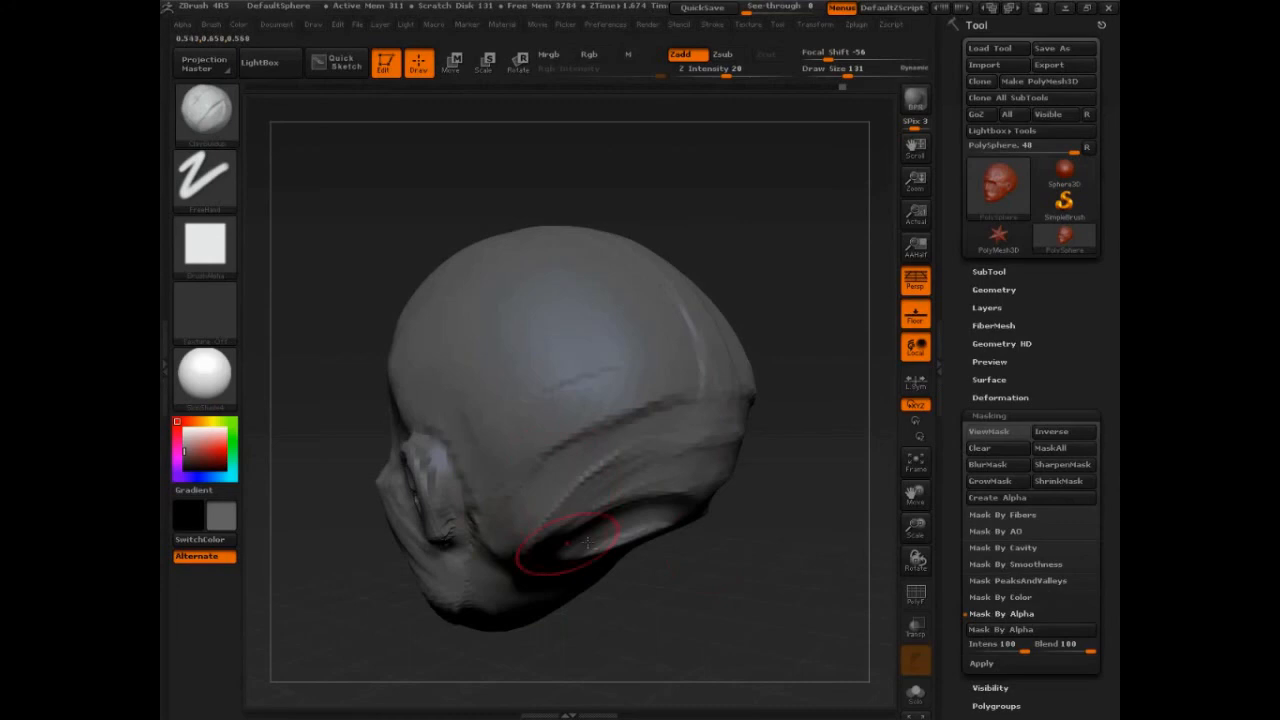
pyautogui.moveTo(584, 544); pyautogui.dragTo(660, 518)
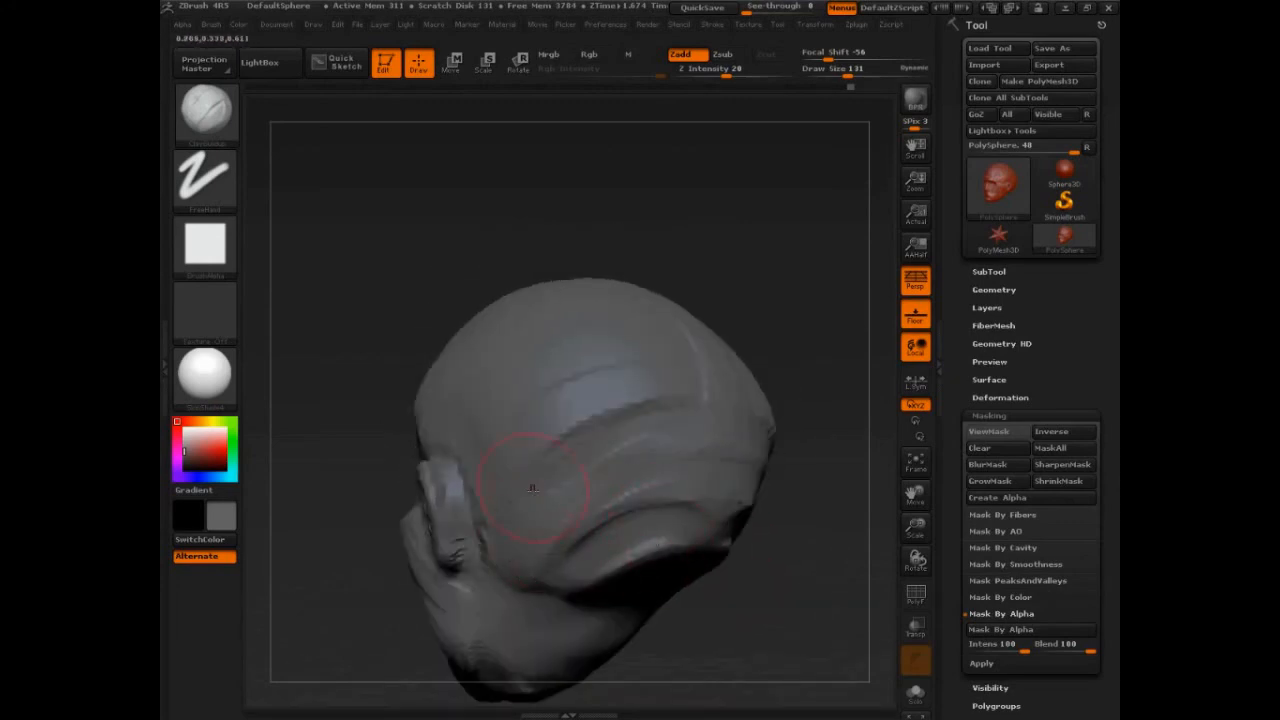
pyautogui.moveTo(532, 488); pyautogui.dragTo(688, 472)
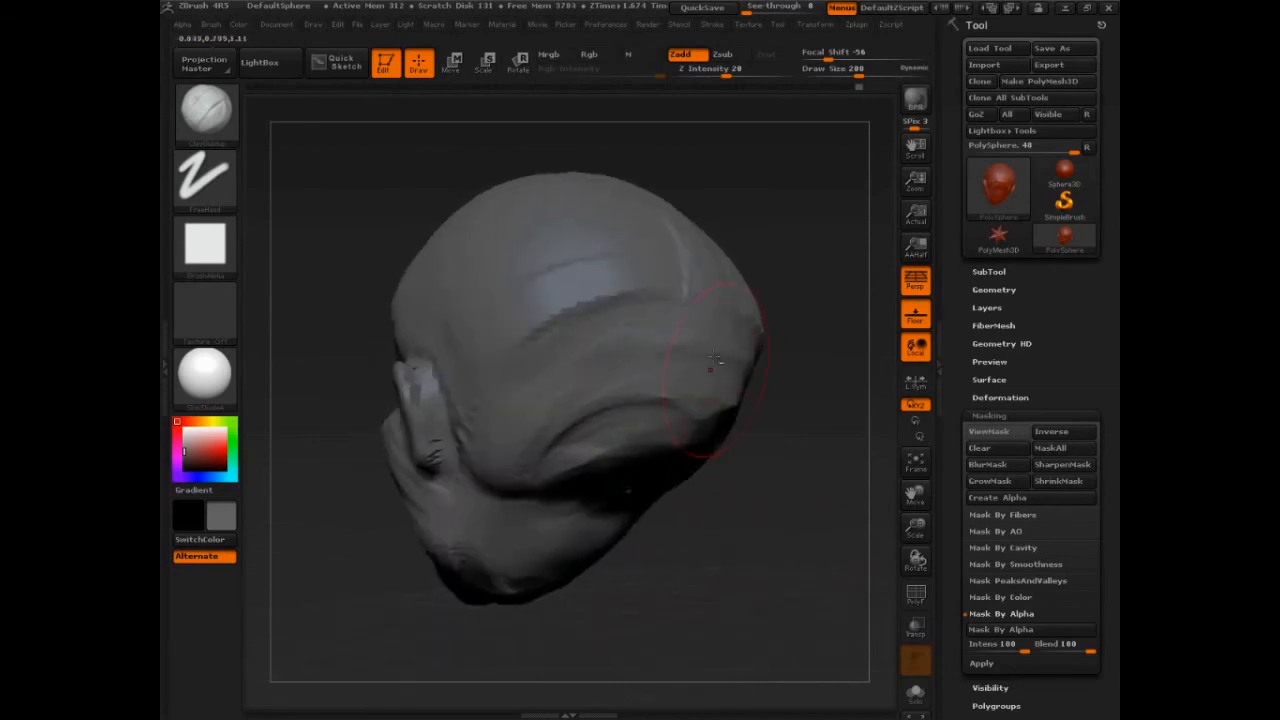
pyautogui.moveTo(716, 356); pyautogui.dragTo(790, 556)
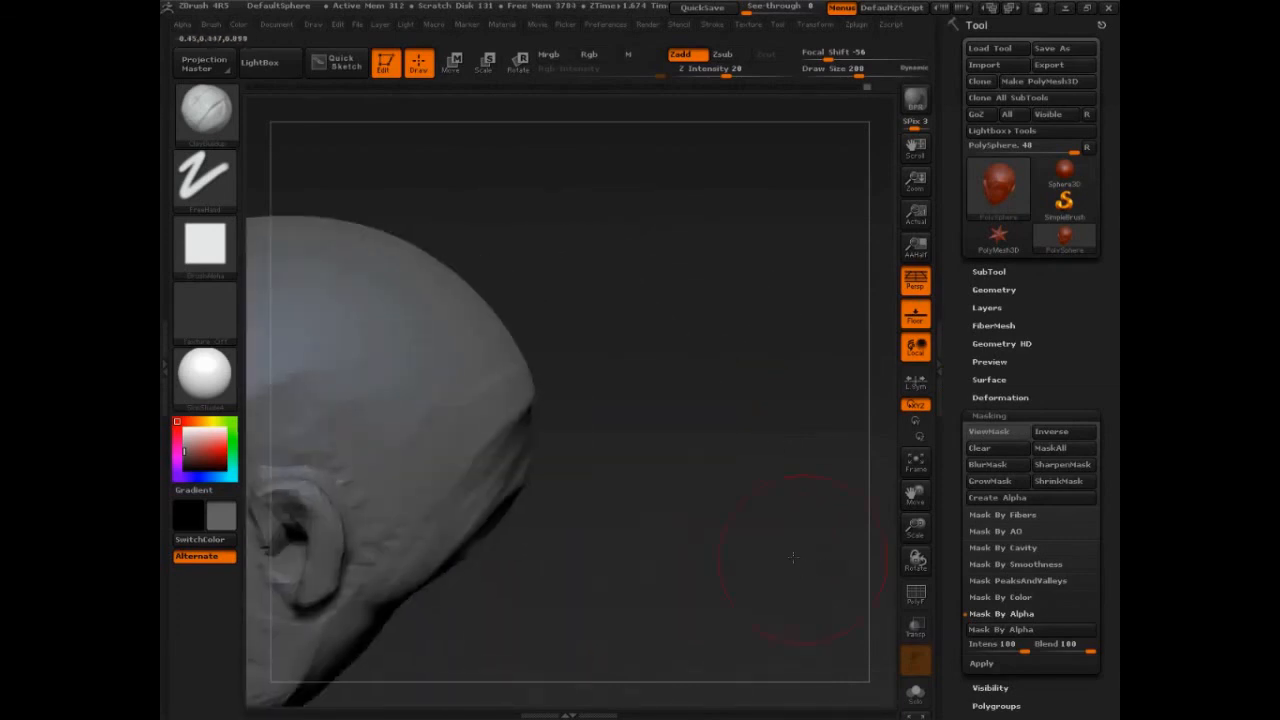
pyautogui.moveTo(800, 560); pyautogui.dragTo(750, 530)
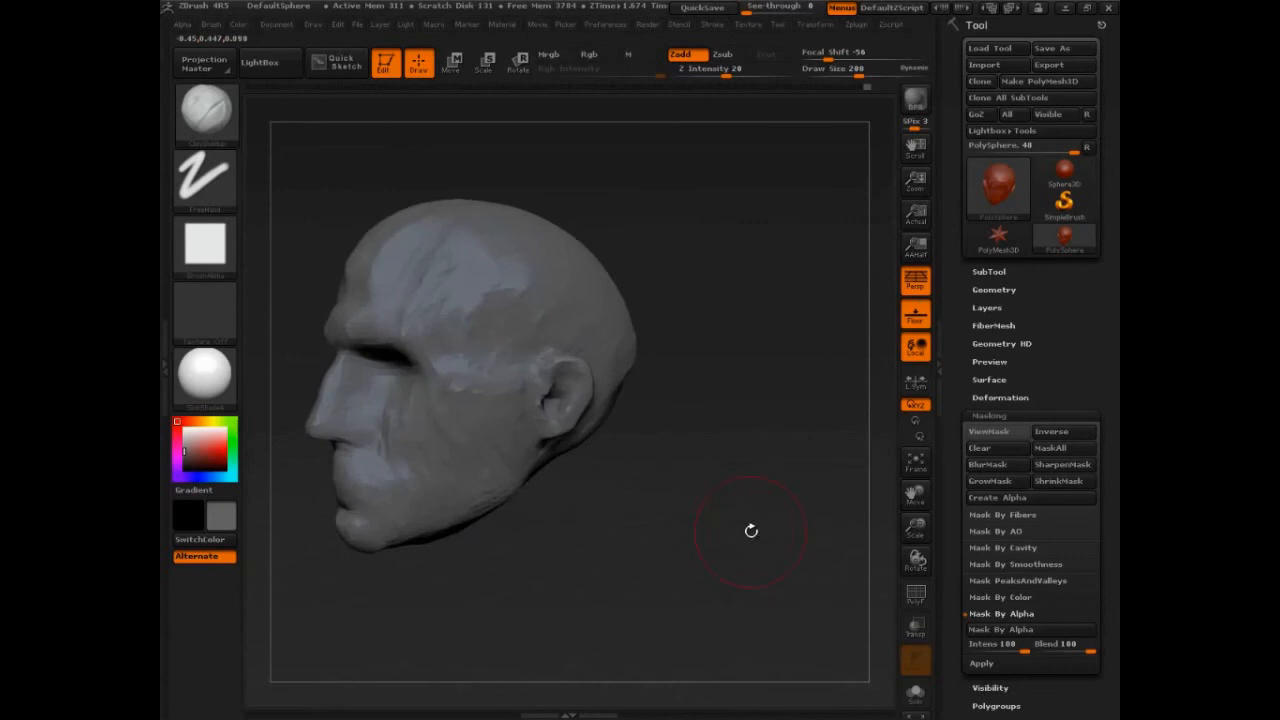
pyautogui.moveTo(752, 532); pyautogui.dragTo(800, 576)
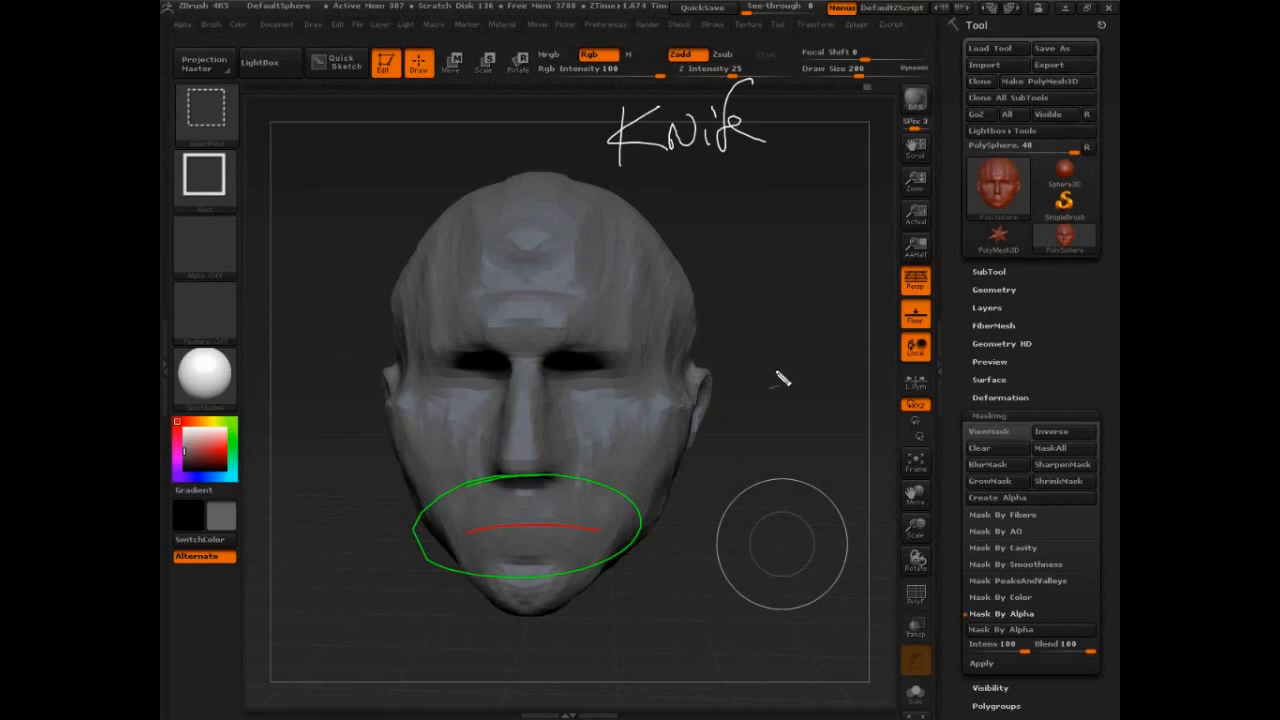
pyautogui.moveTo(788, 384)
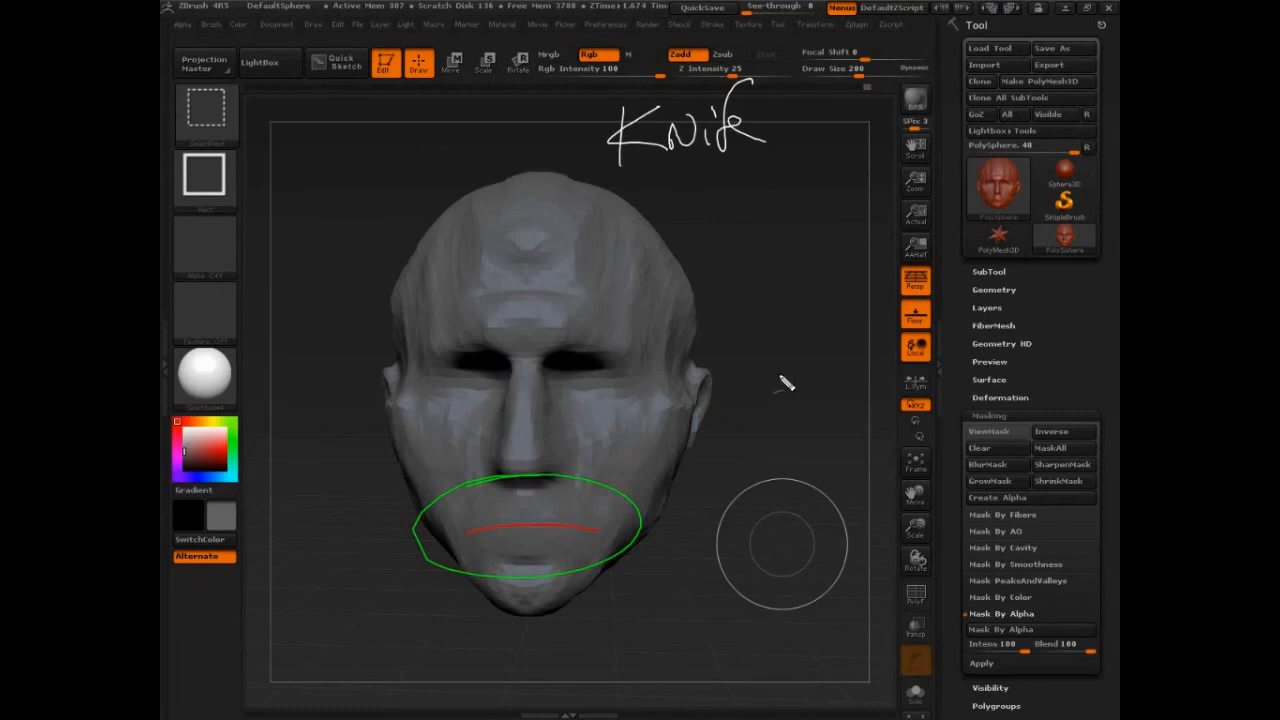